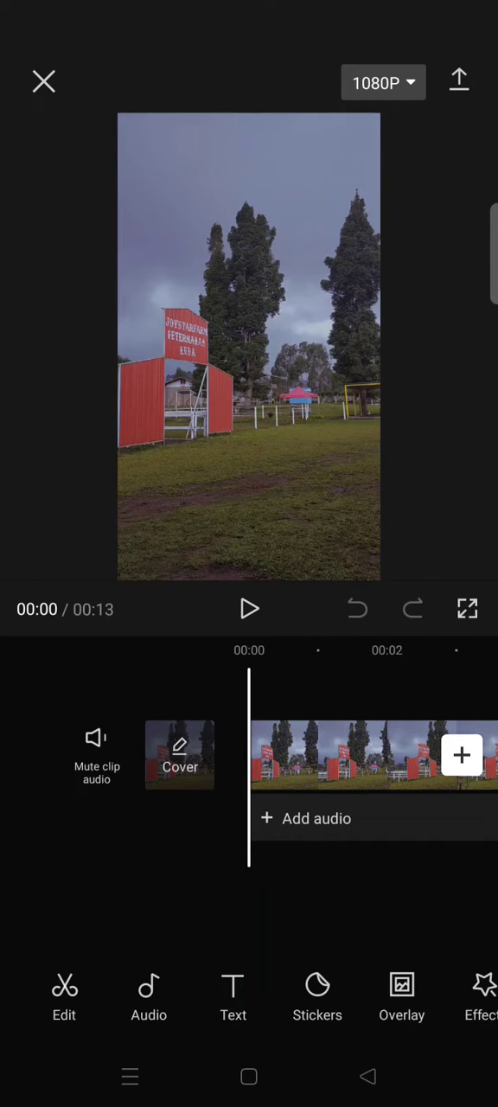
# Add the phone-frame photo from the gallery as an overlay above the clip
pyautogui.click(401, 995)
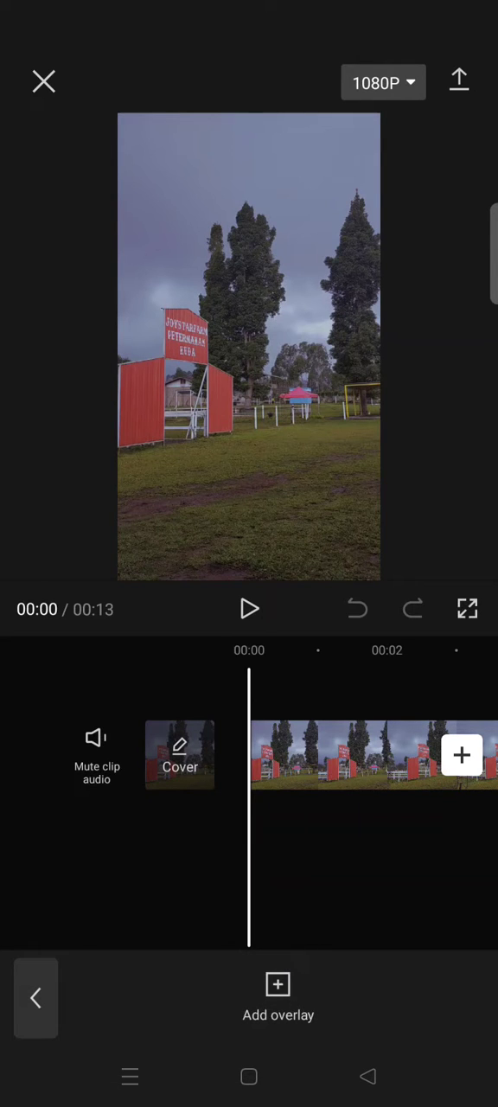
pyautogui.click(277, 999)
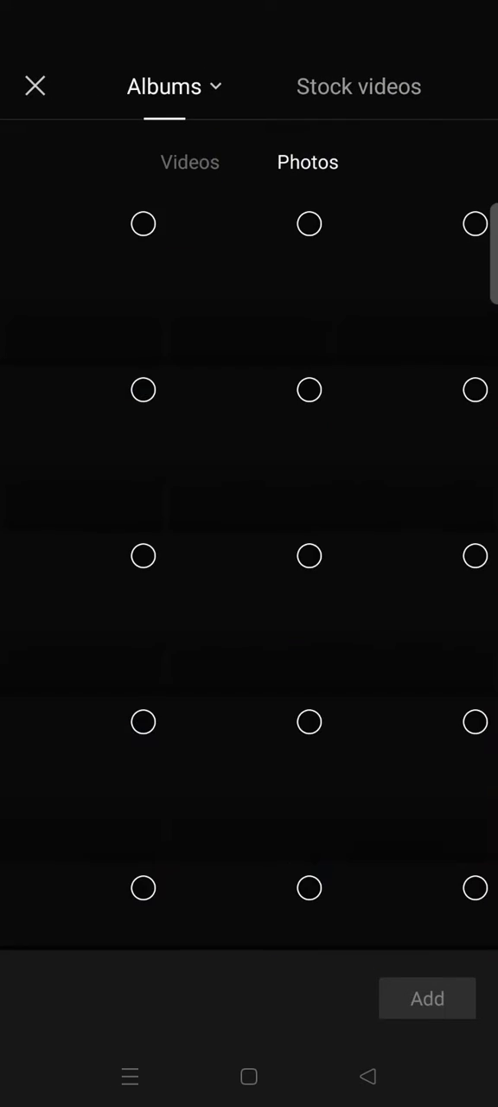
pyautogui.click(84, 449)
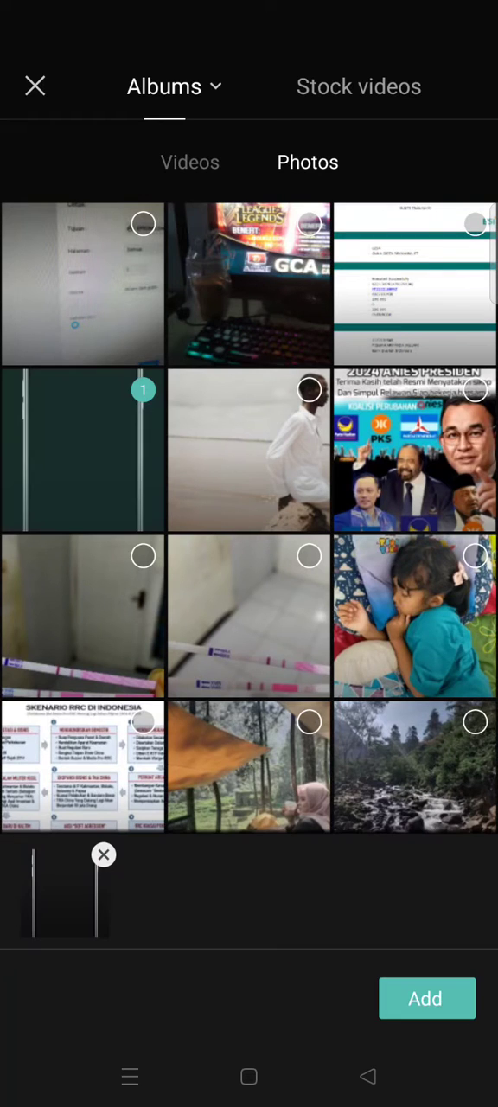
pyautogui.click(426, 998)
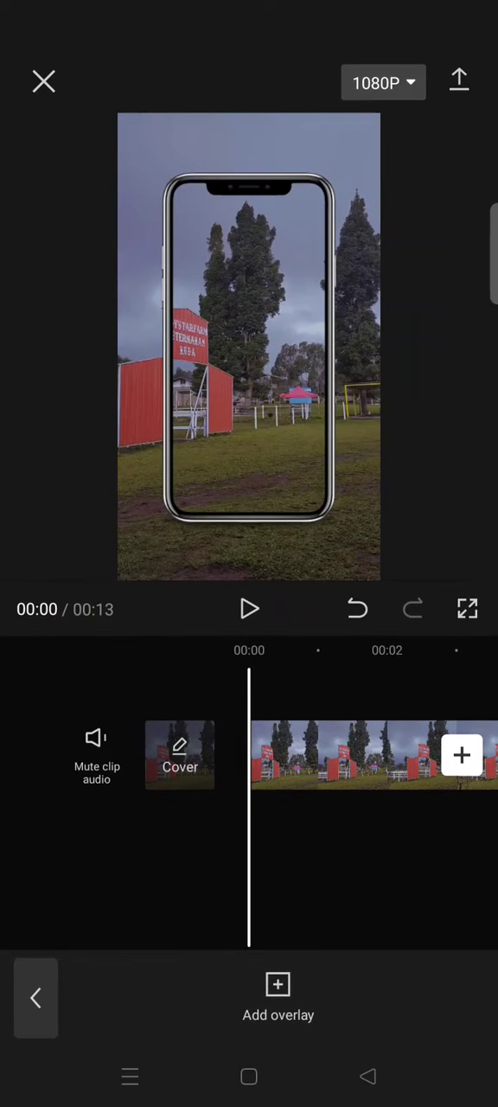
# Enlarge the phone-frame overlay to the video's height and extend it to 13.4s
pyautogui.click(372, 755)
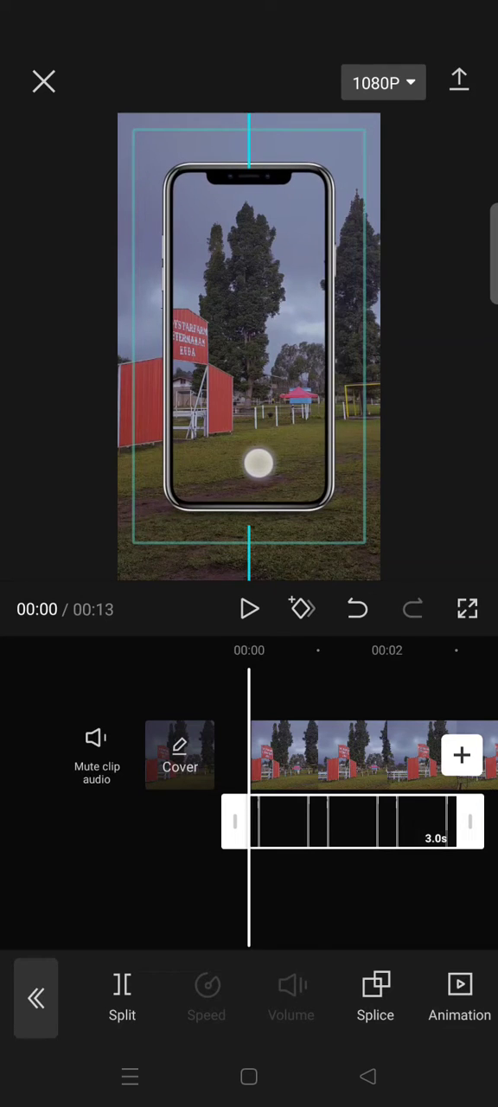
pyautogui.moveTo(257, 463); pyautogui.dragTo(355, 543)
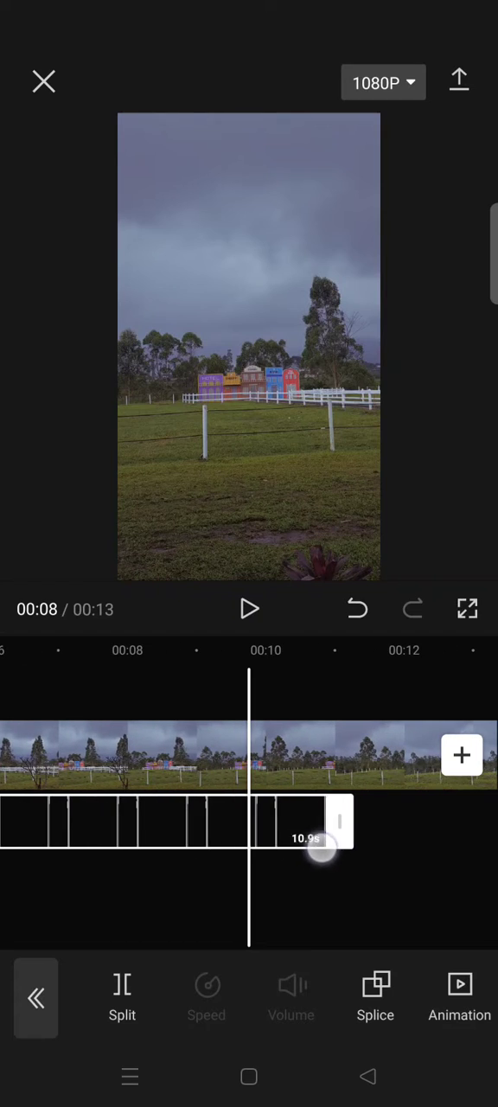
pyautogui.moveTo(329, 846); pyautogui.dragTo(233, 869)
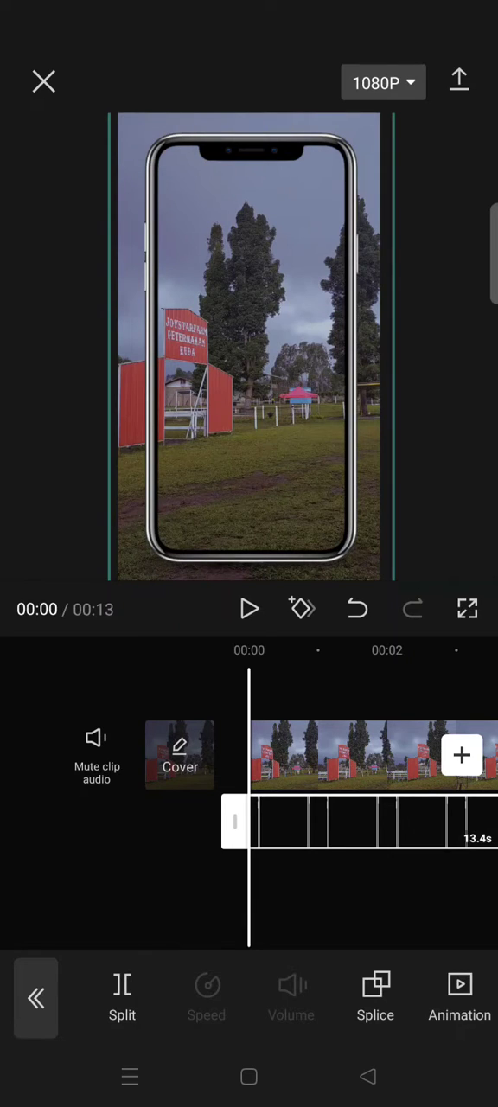
# Scale the main clip down inside the phone frame and show its mask options
pyautogui.click(363, 757)
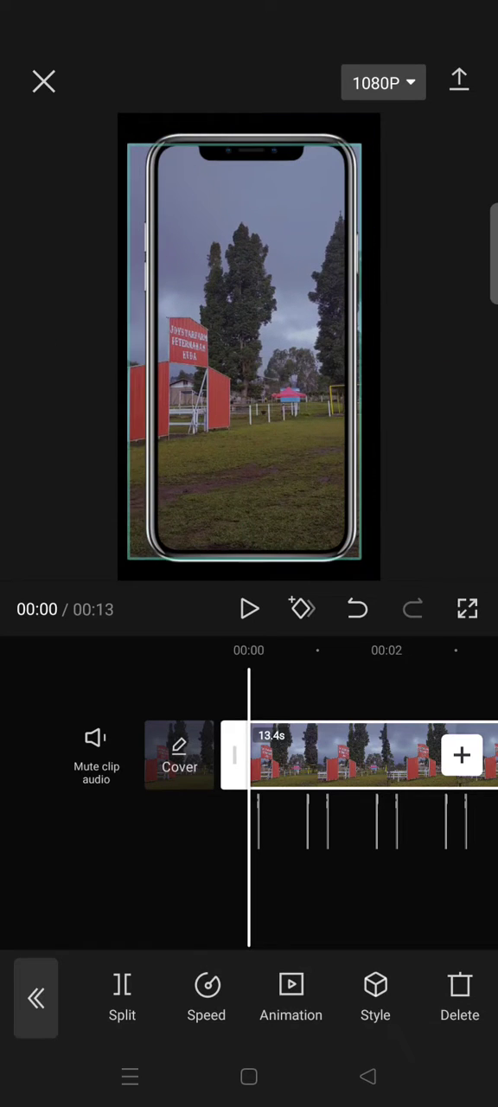
pyautogui.click(249, 473)
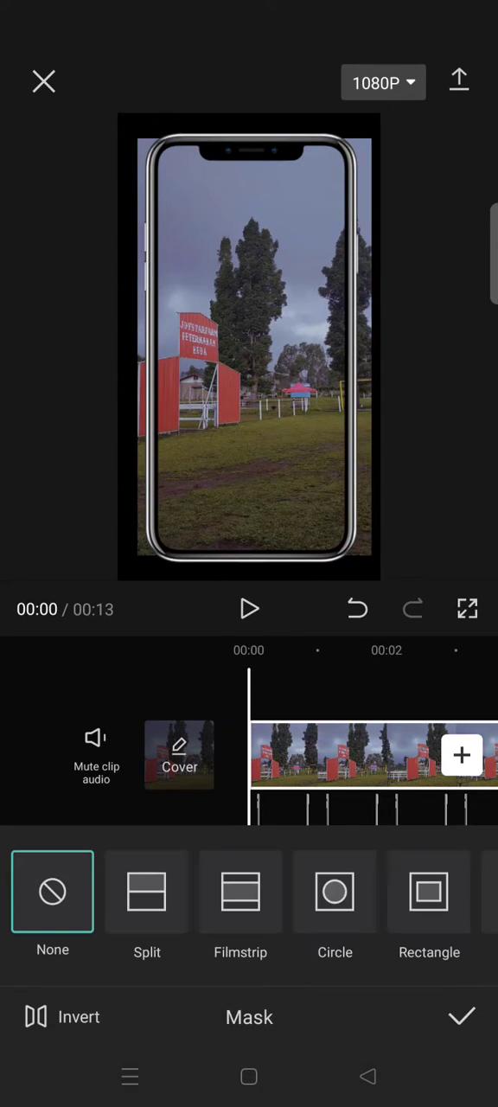
# Apply a Rectangle mask sized and rounded to match the phone screen
pyautogui.click(429, 892)
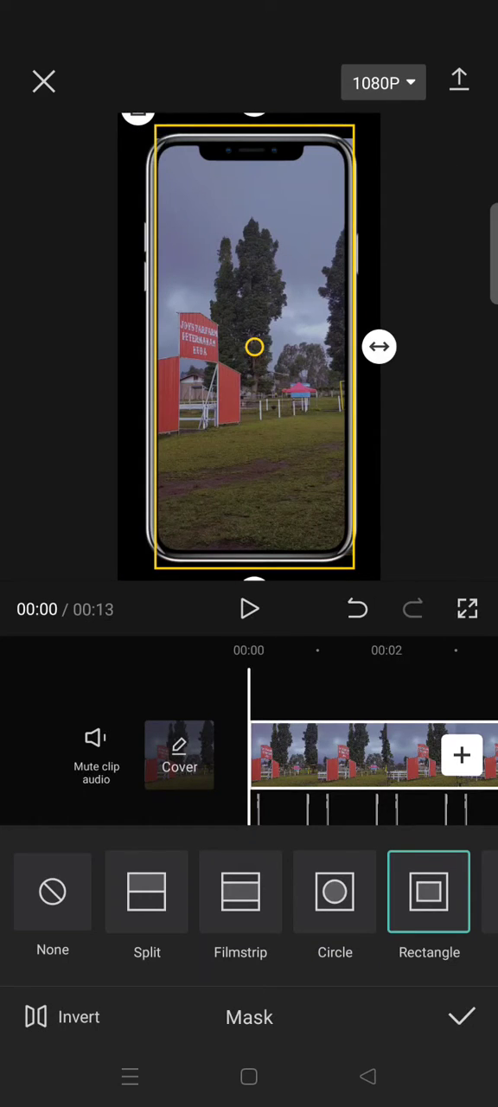
pyautogui.click(357, 609)
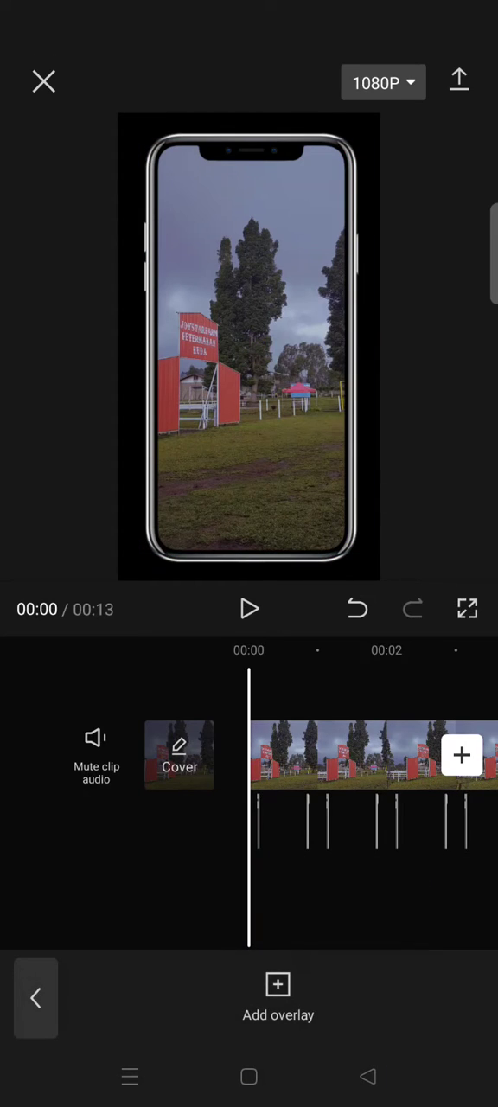
# Play back the masked video, then bring up the Canvas options
pyautogui.click(249, 609)
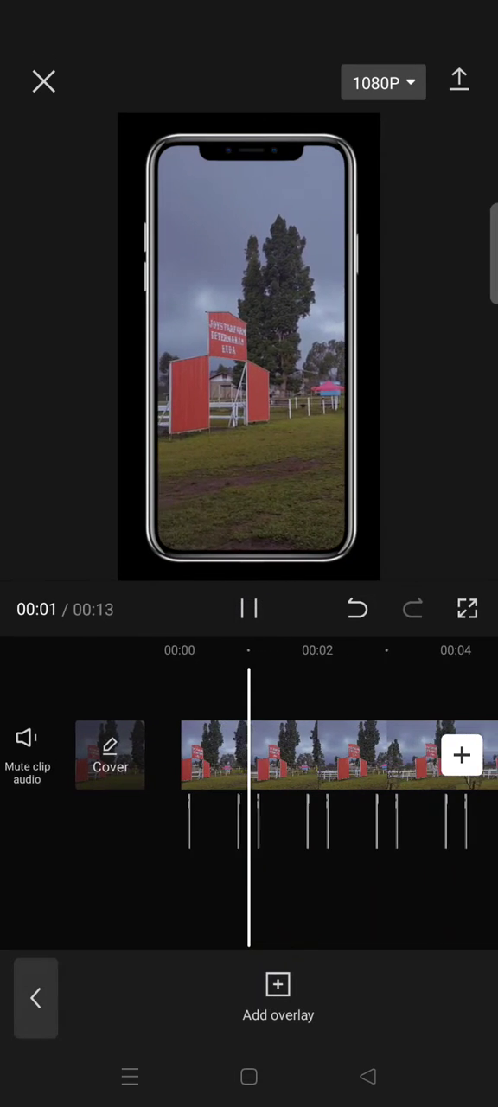
pyautogui.click(249, 609)
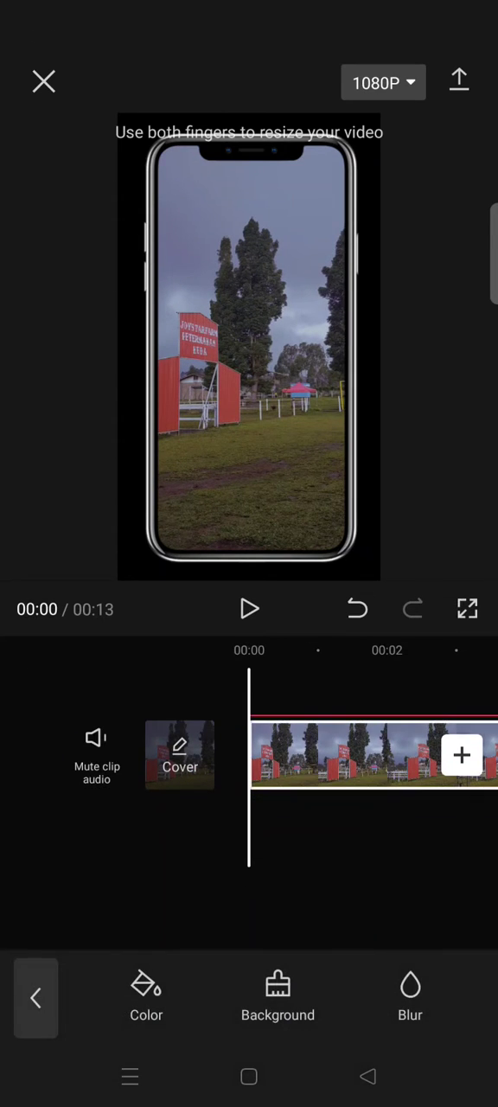
# Set the canvas Background to the black pattern with colourful dashed swirls
pyautogui.click(278, 995)
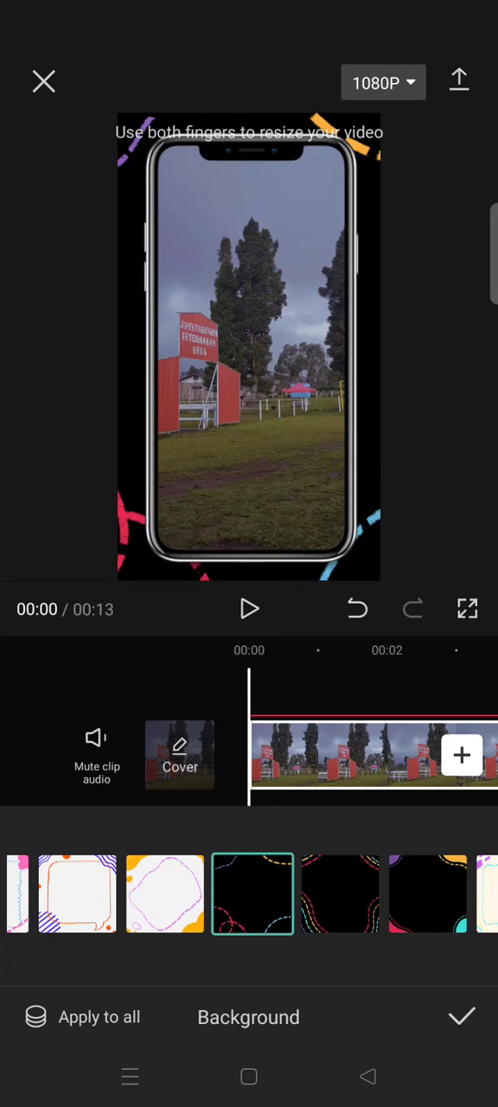
pyautogui.click(462, 1018)
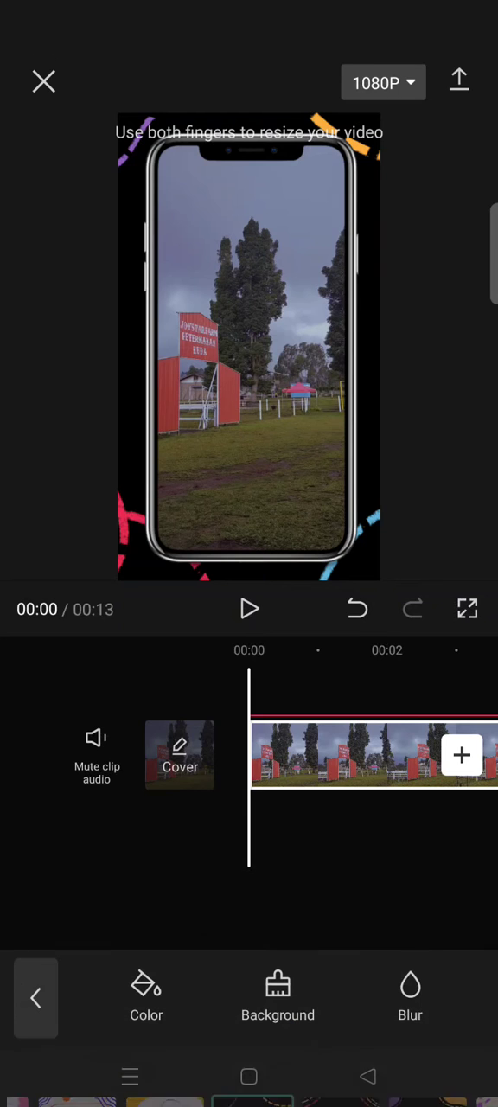
# Return to the main toolbar and play the finished video through to 00:13
pyautogui.click(249, 609)
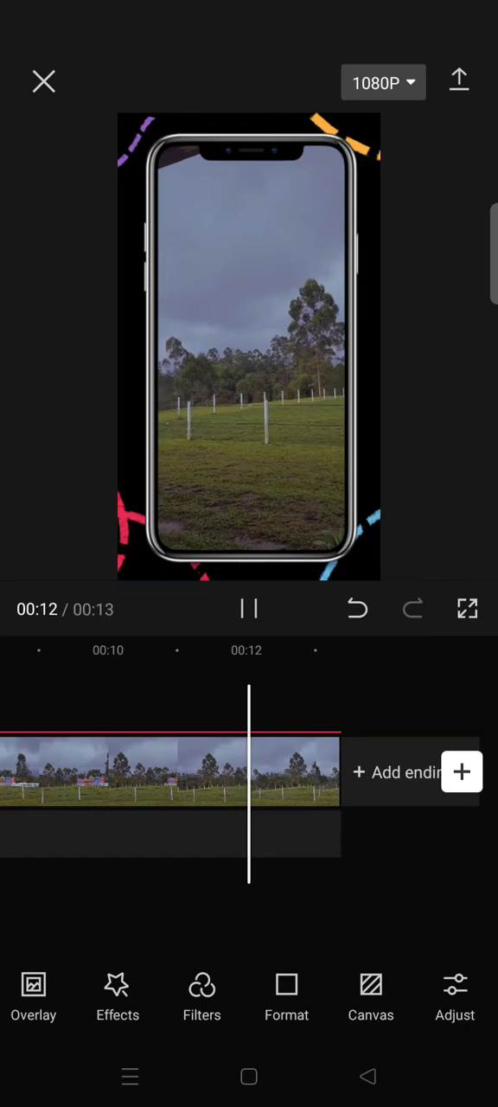
pyautogui.click(250, 609)
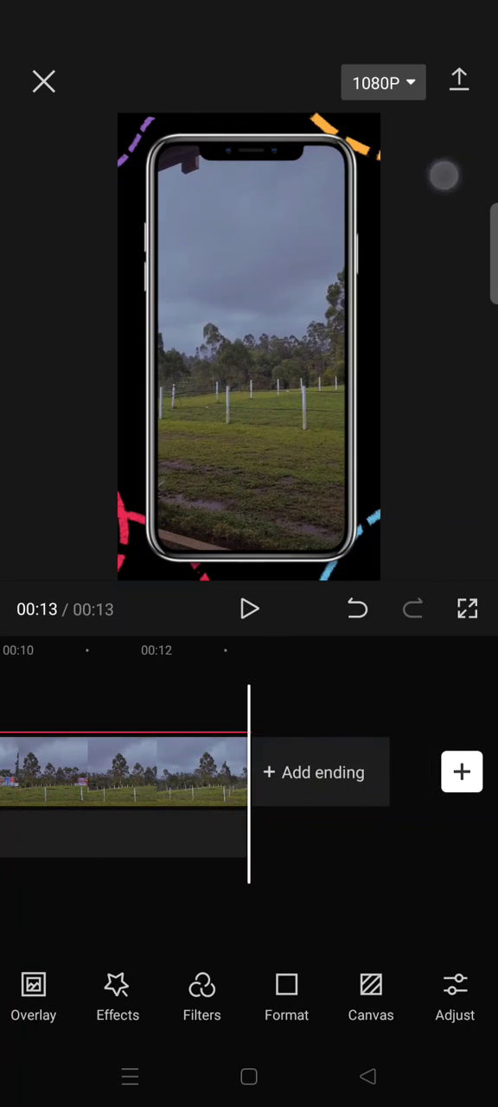